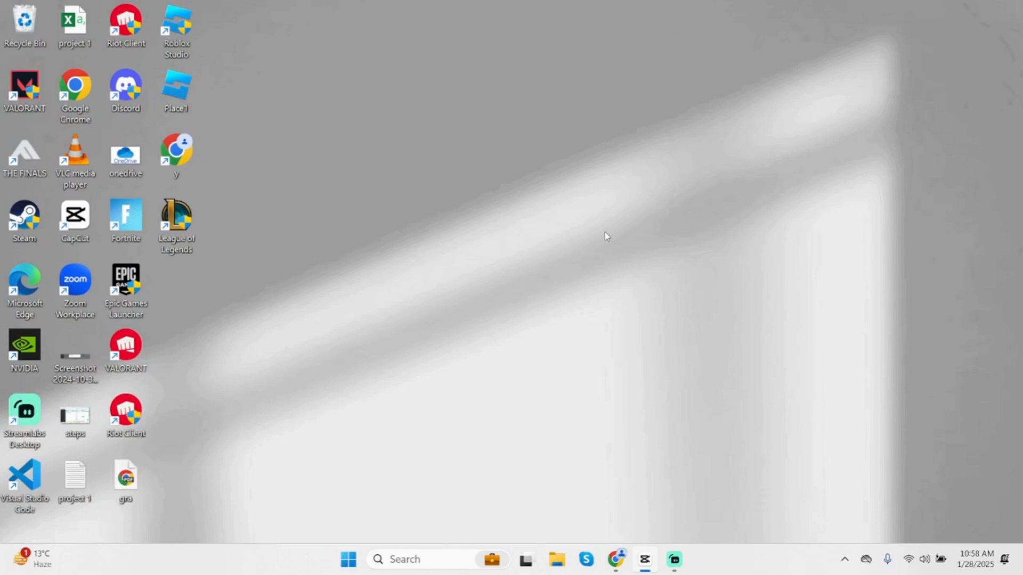
mouse_move(235, 204)
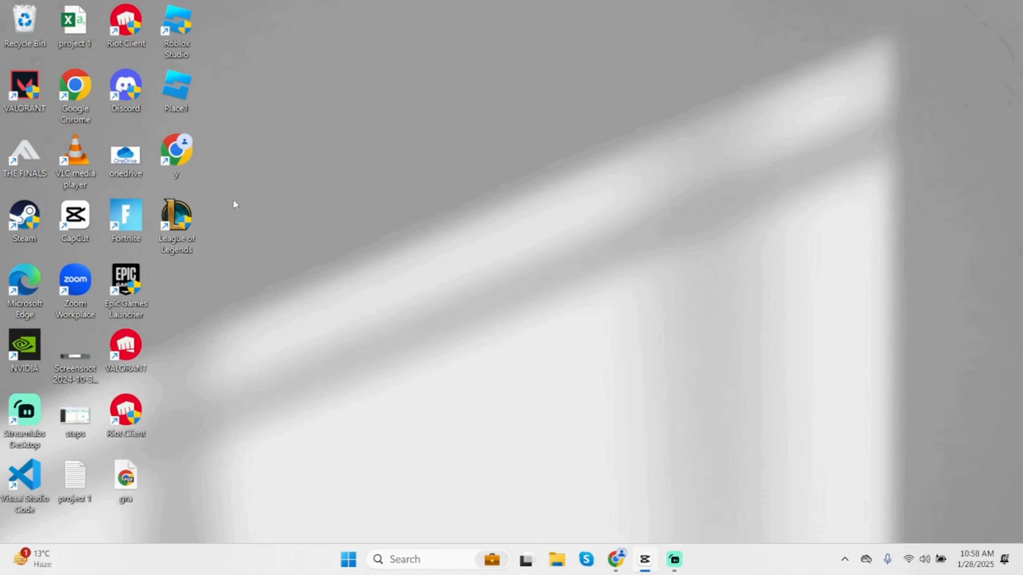
mouse_move(390, 395)
text(league of Legends)
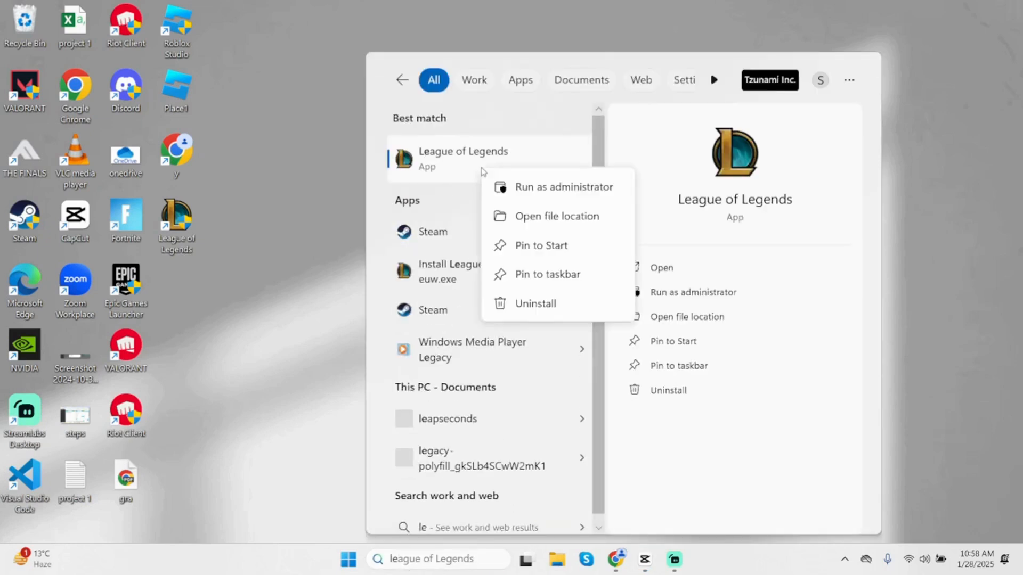
Step: Set the League of Legends shortcut to run as administrator in its Compatibility properties
click(556, 215)
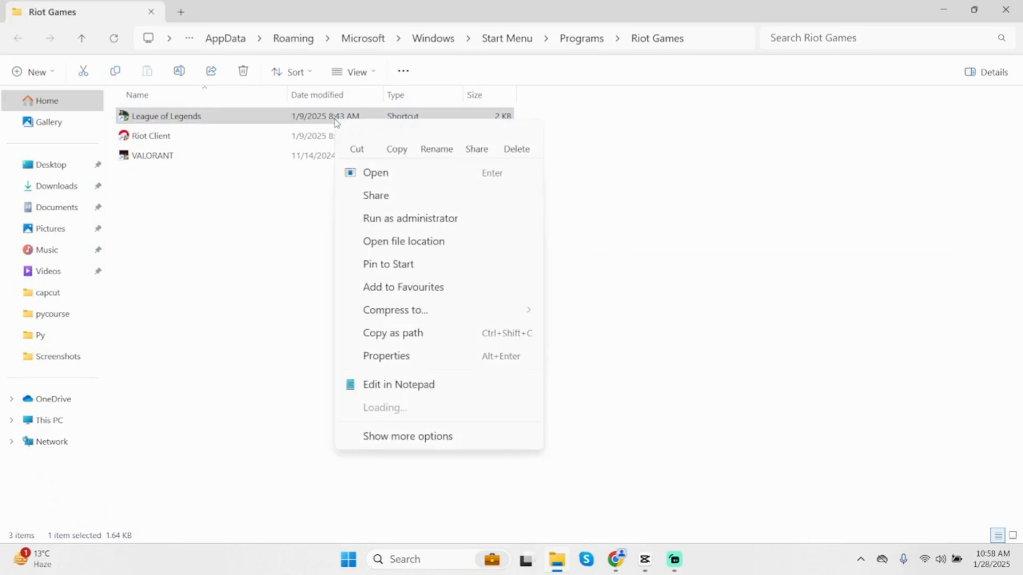
click(385, 355)
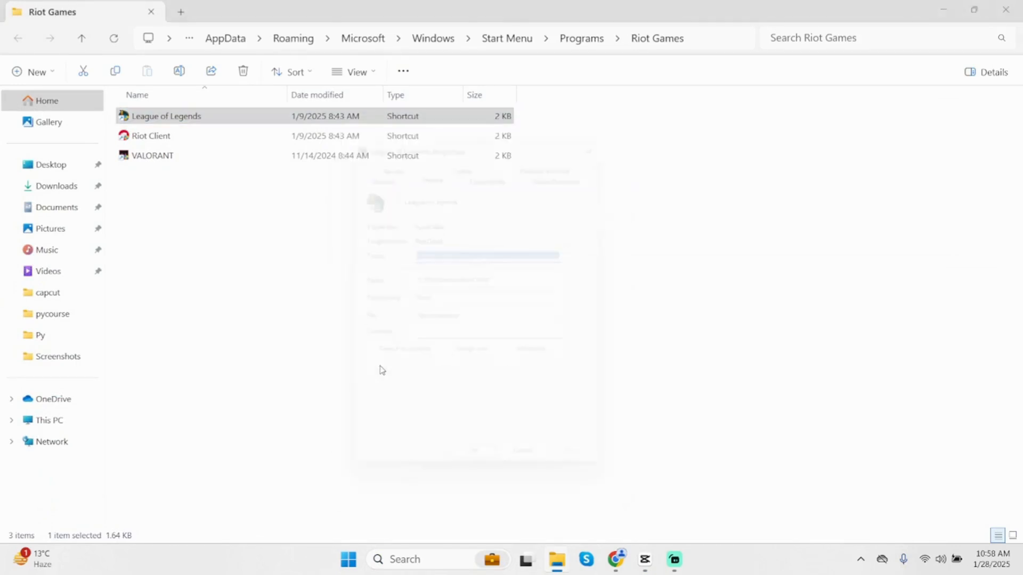
click(495, 163)
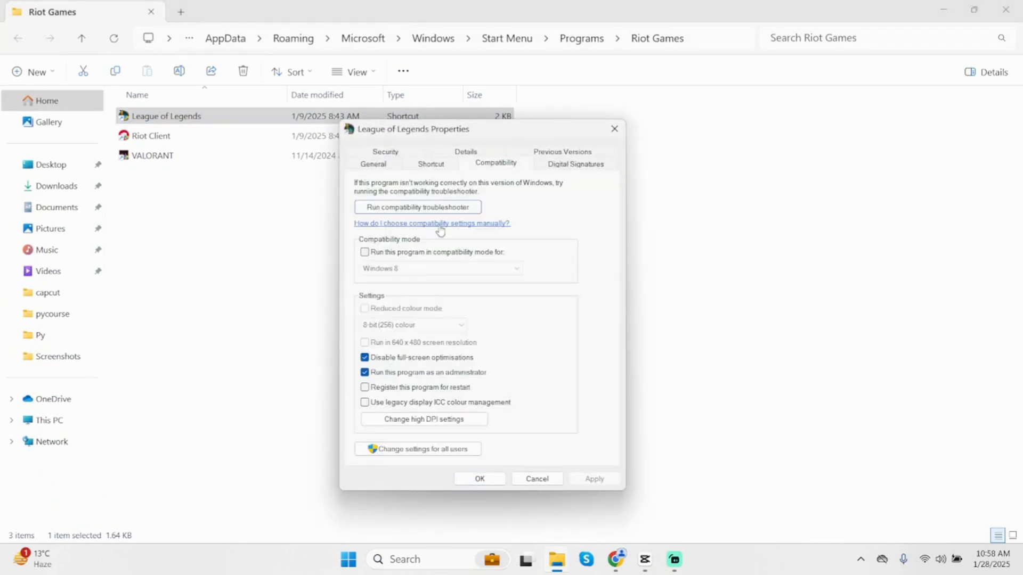
mouse_move(429, 372)
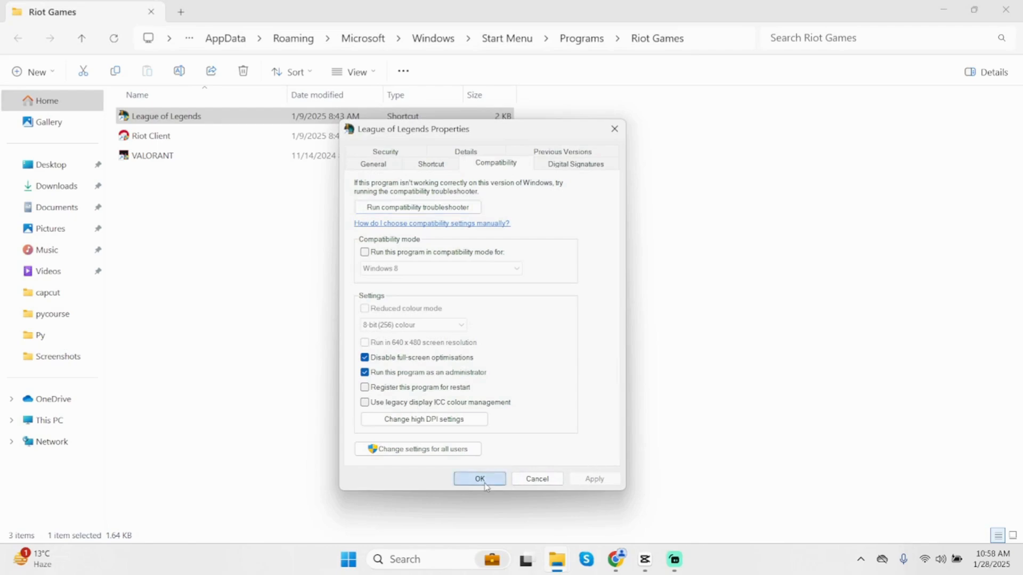
click(479, 478)
text(i)
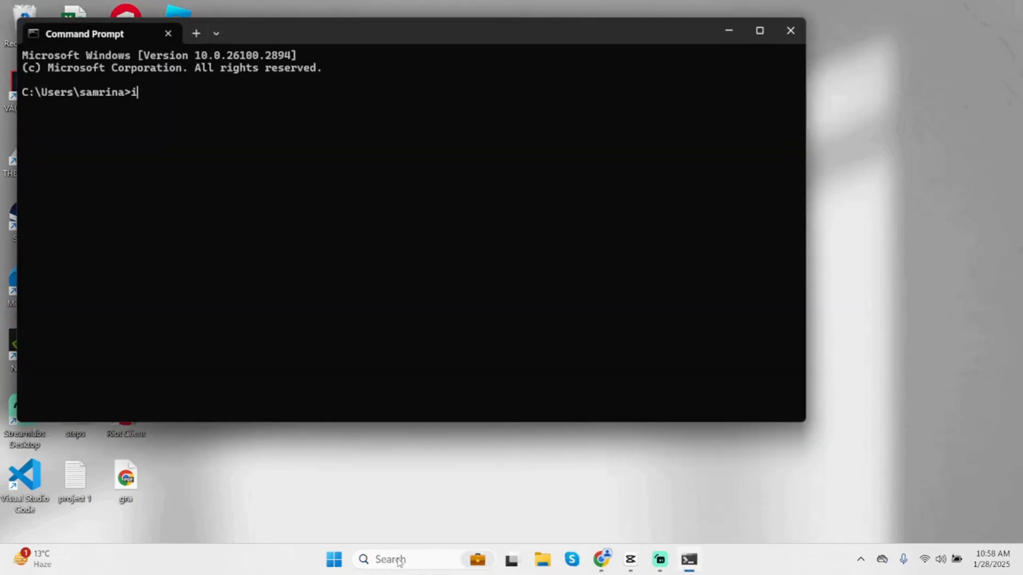
Step: Run ipconfig /flushdns to clear the DNS cache, then close Command Prompt
text(pconfig)
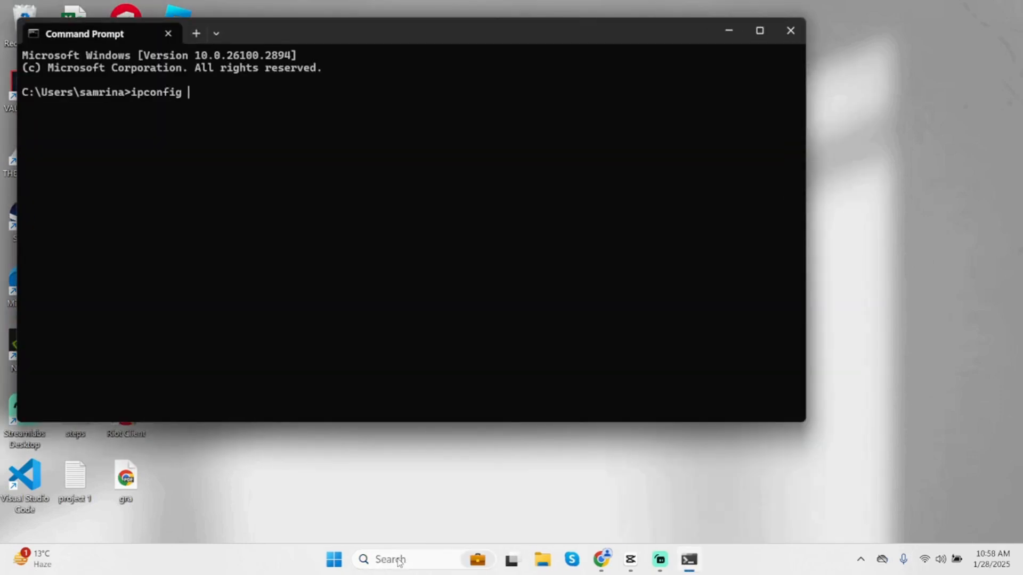
text(/fl)
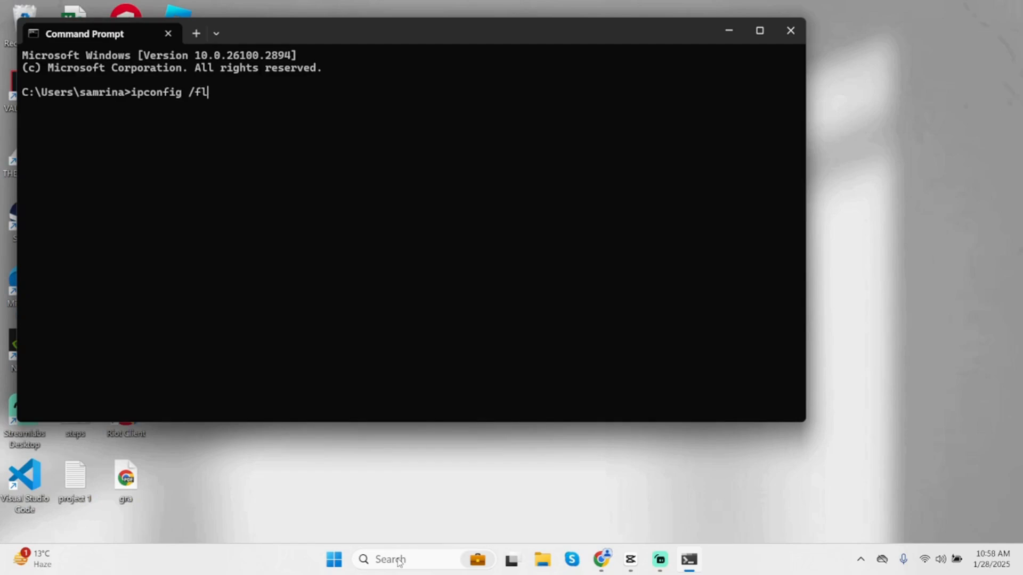
text(ushd)
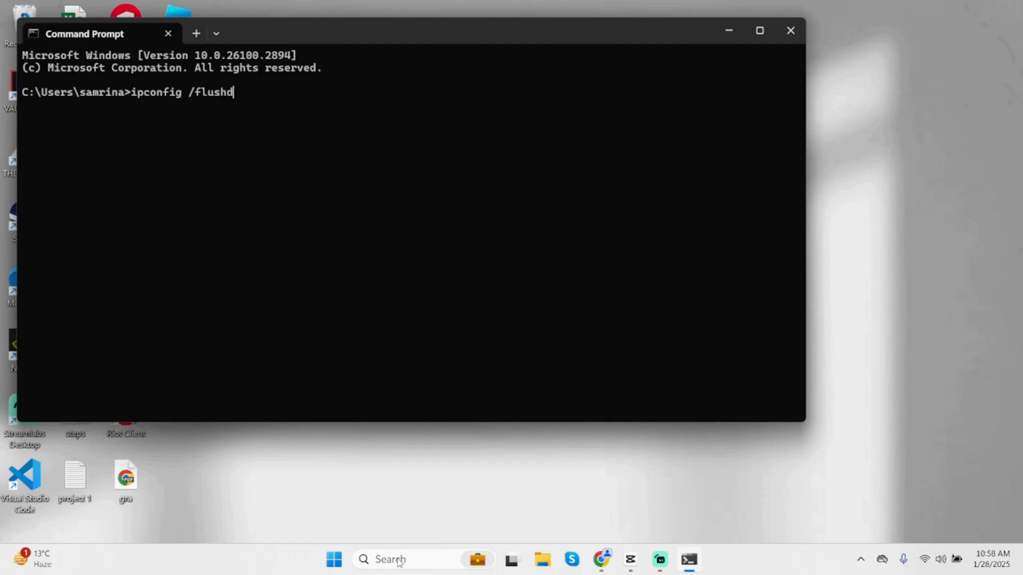
key(Return)
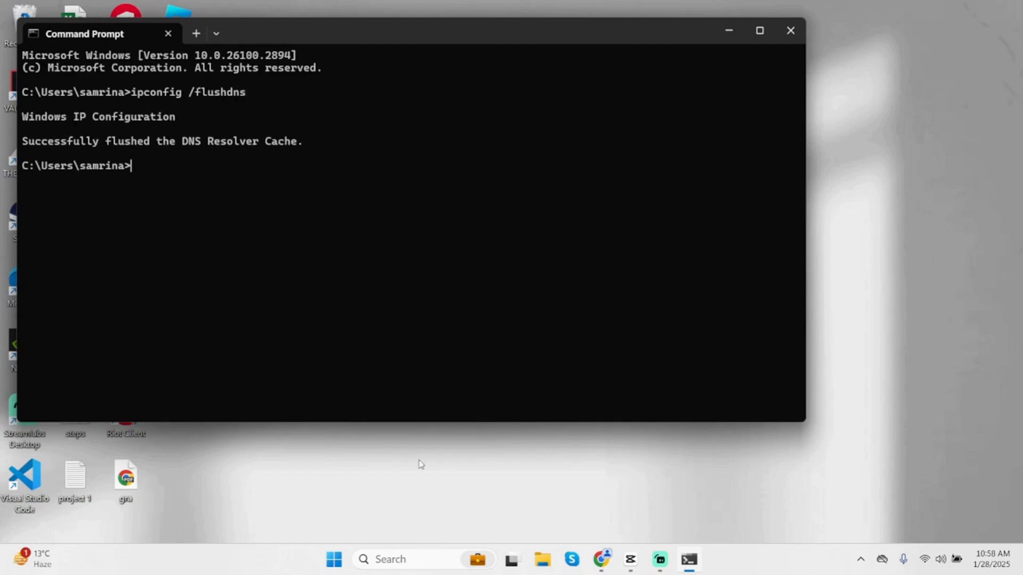
click(790, 29)
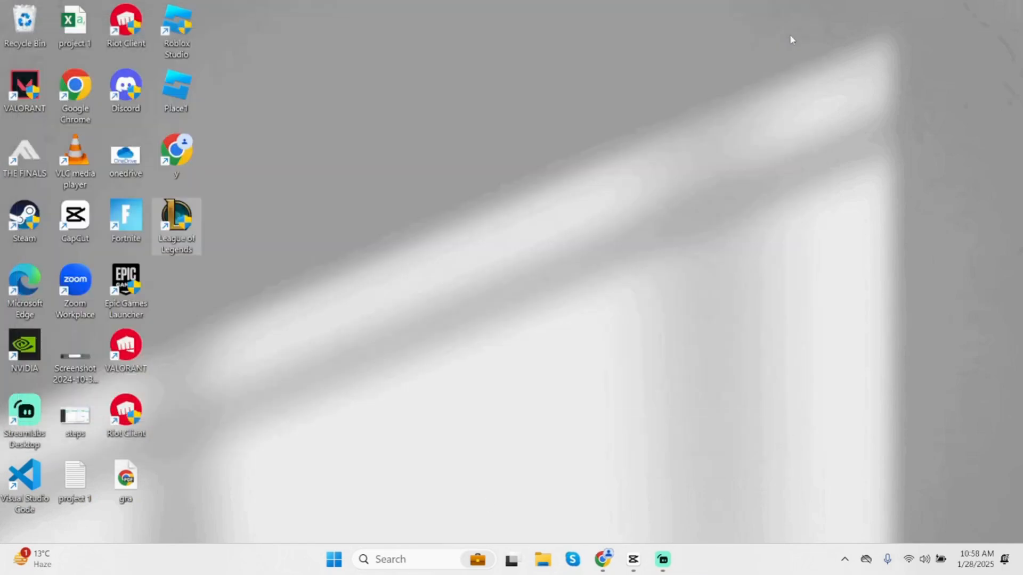
mouse_move(636, 151)
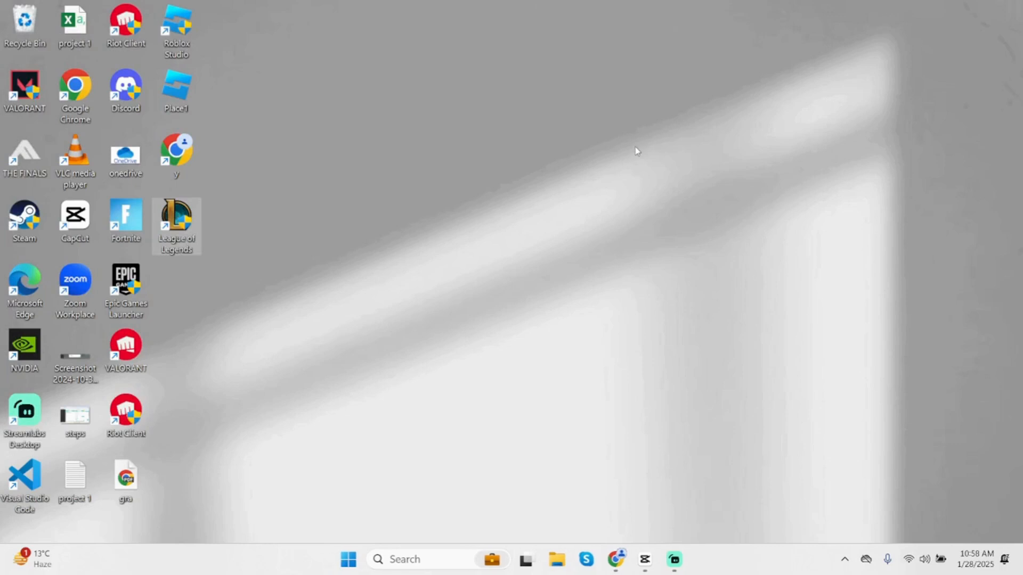
mouse_move(435, 515)
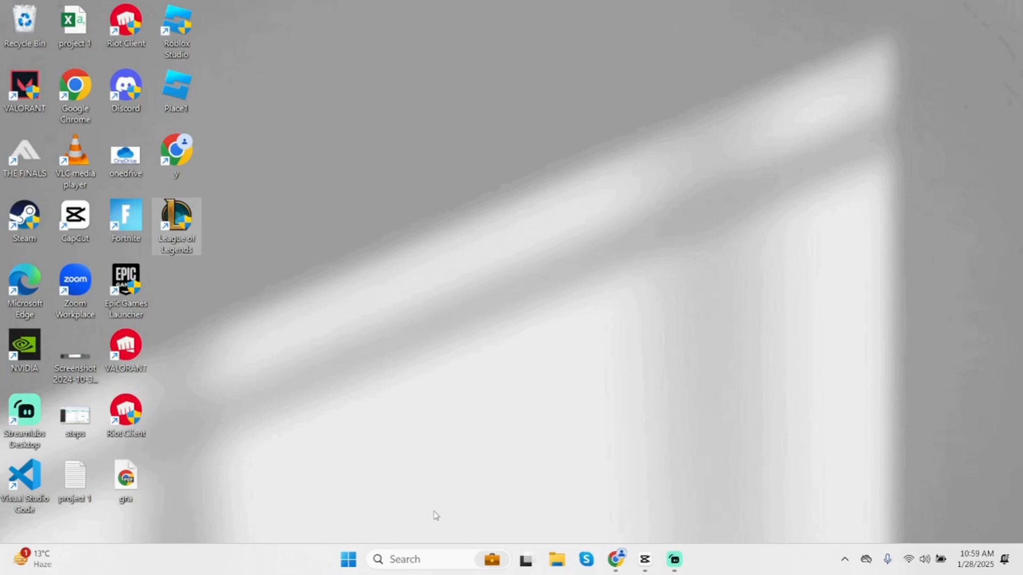
Step: Search 'view network connection' in Start and open the Control Panel result
text(view network connection)
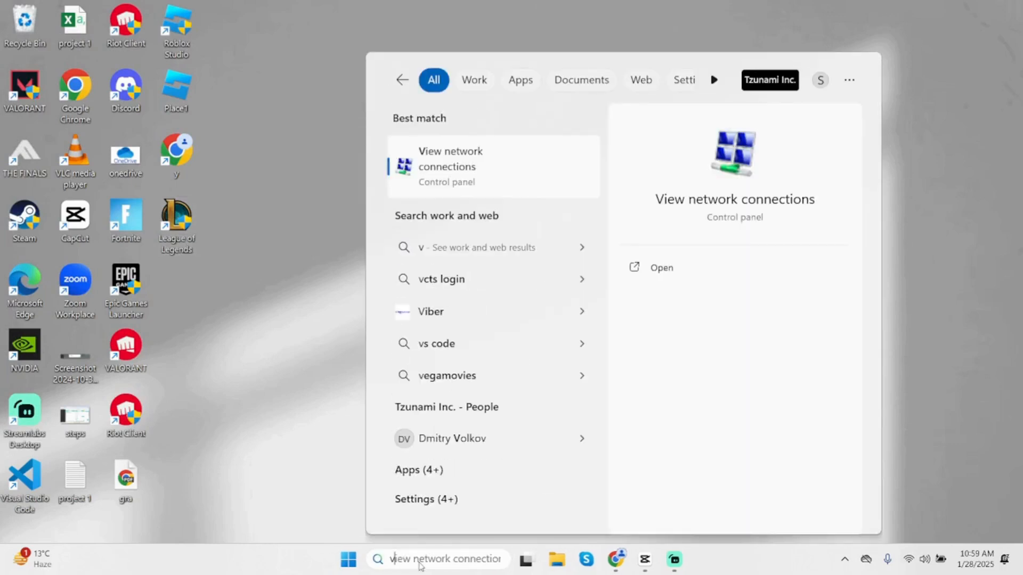
mouse_move(480, 180)
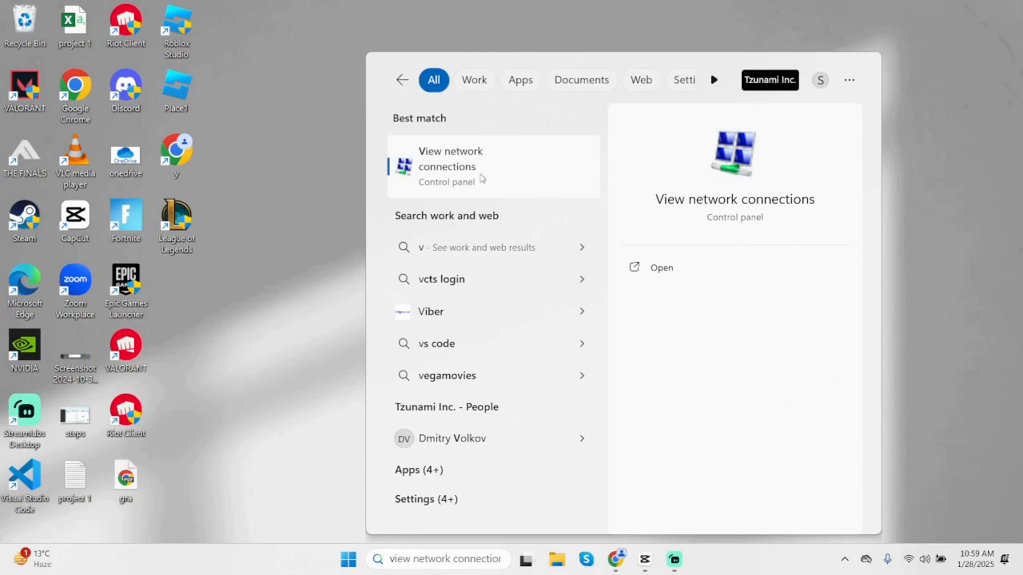
mouse_move(660, 268)
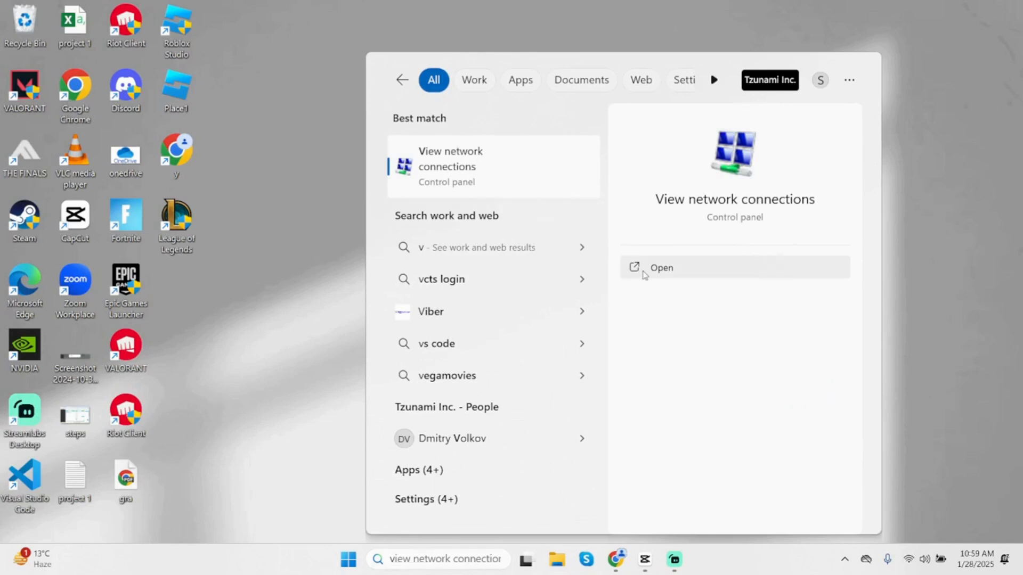
click(661, 267)
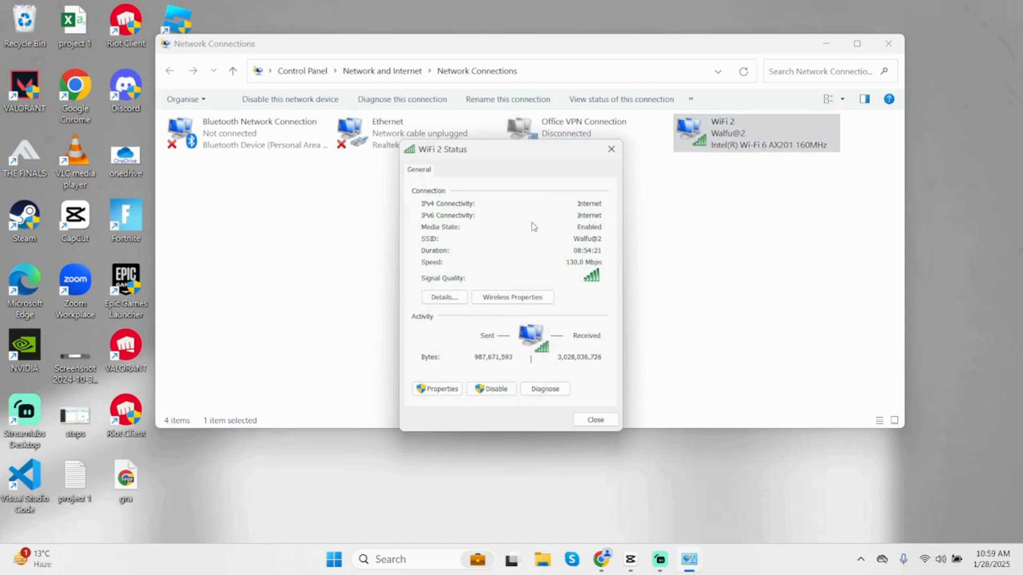
Step: Open the TCP/IPv4 properties of the WiFi 2 adapter
click(441, 389)
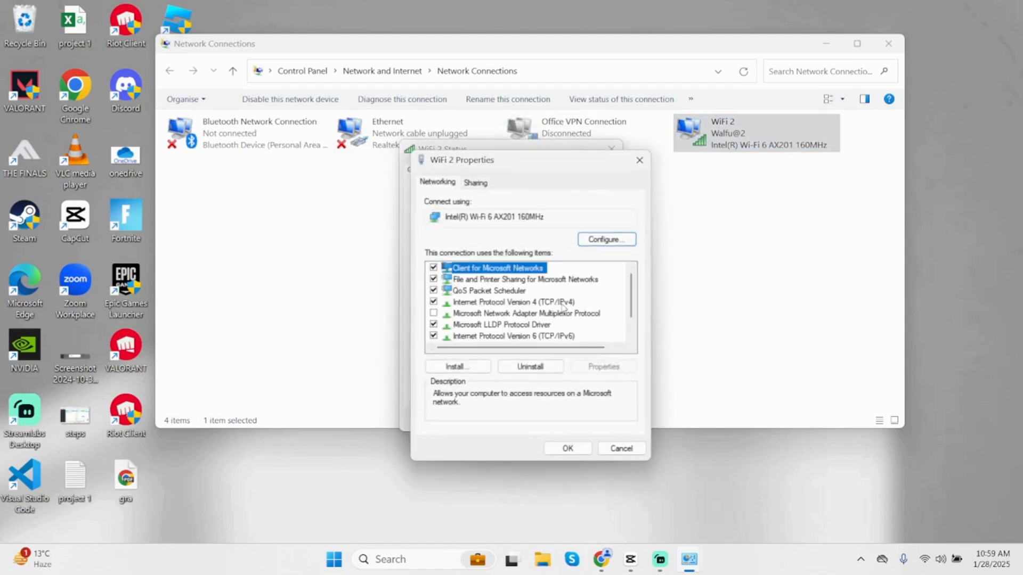
click(513, 302)
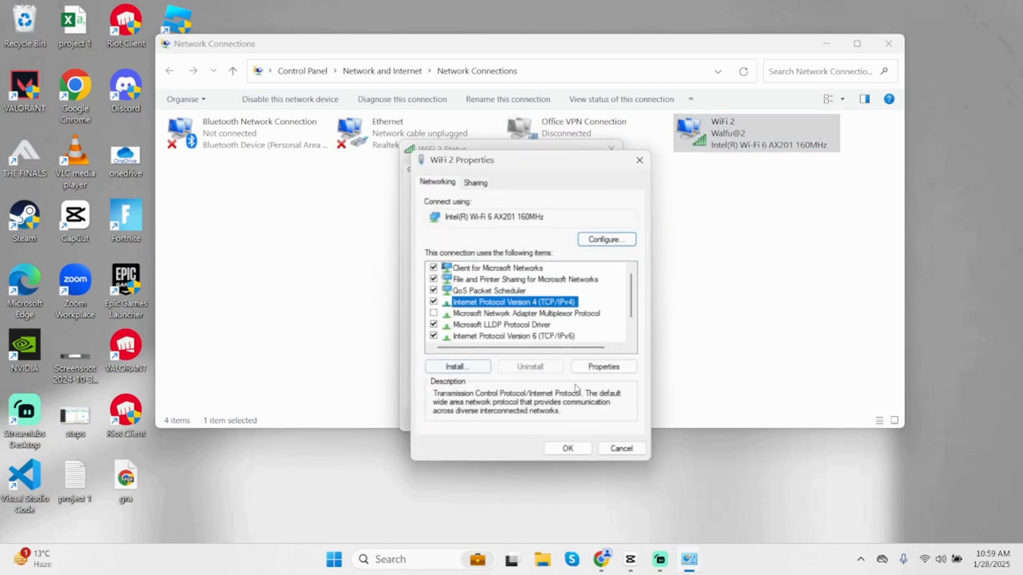
click(602, 366)
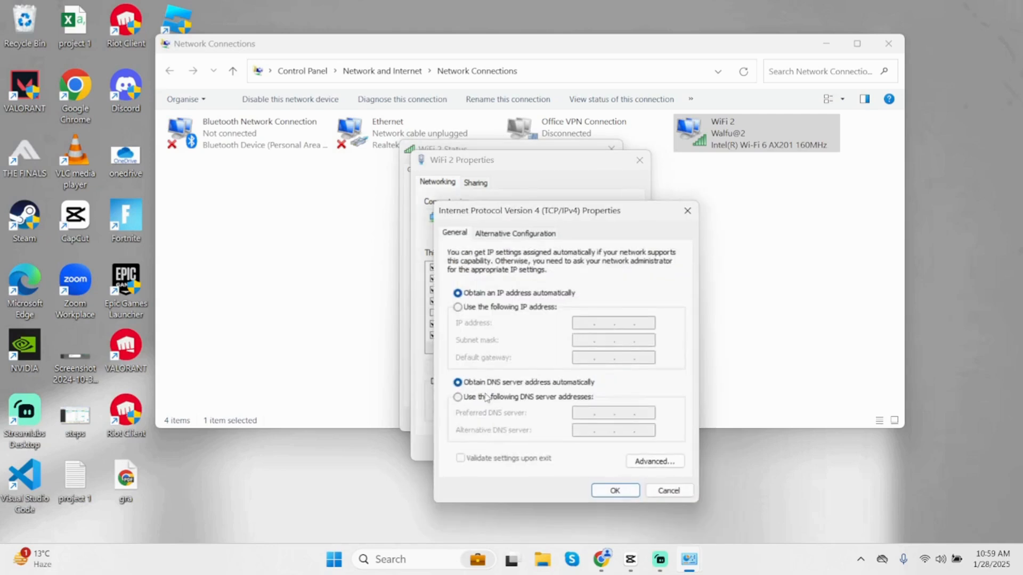
Step: Pick manual DNS server addresses, then cancel IPv4 and WiFi 2 dialogs and close its status
click(457, 397)
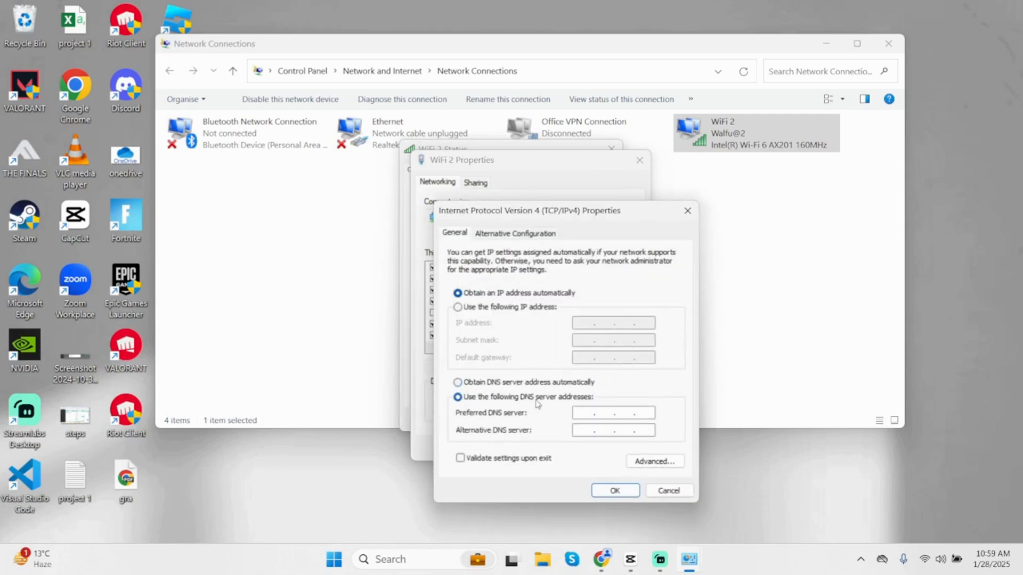
click(612, 412)
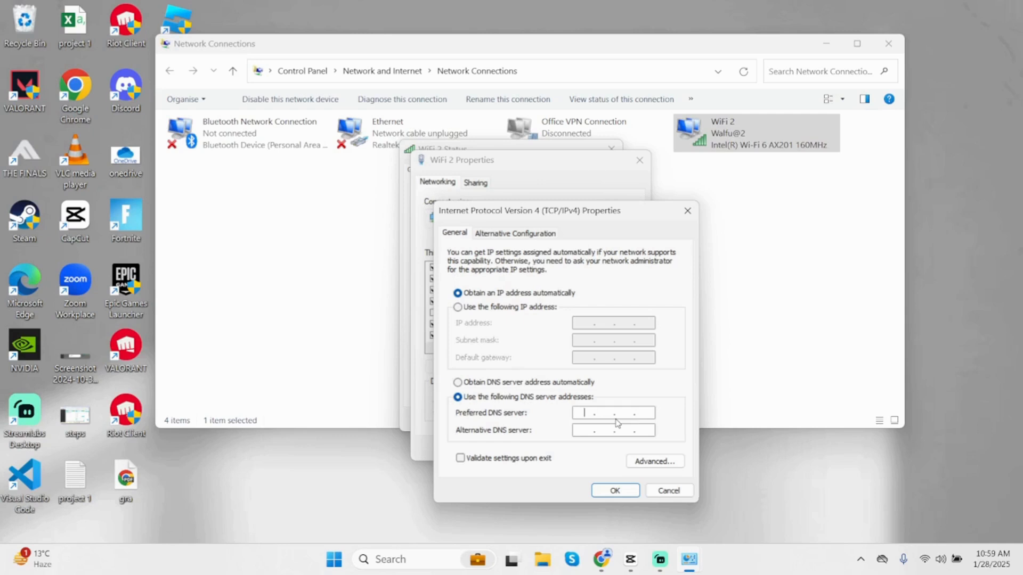
click(613, 430)
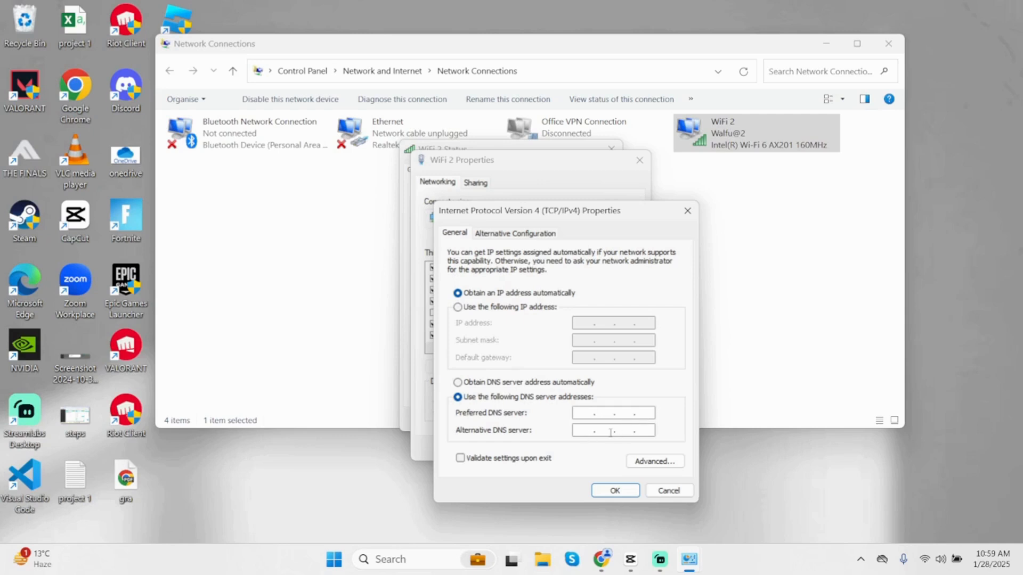
click(668, 491)
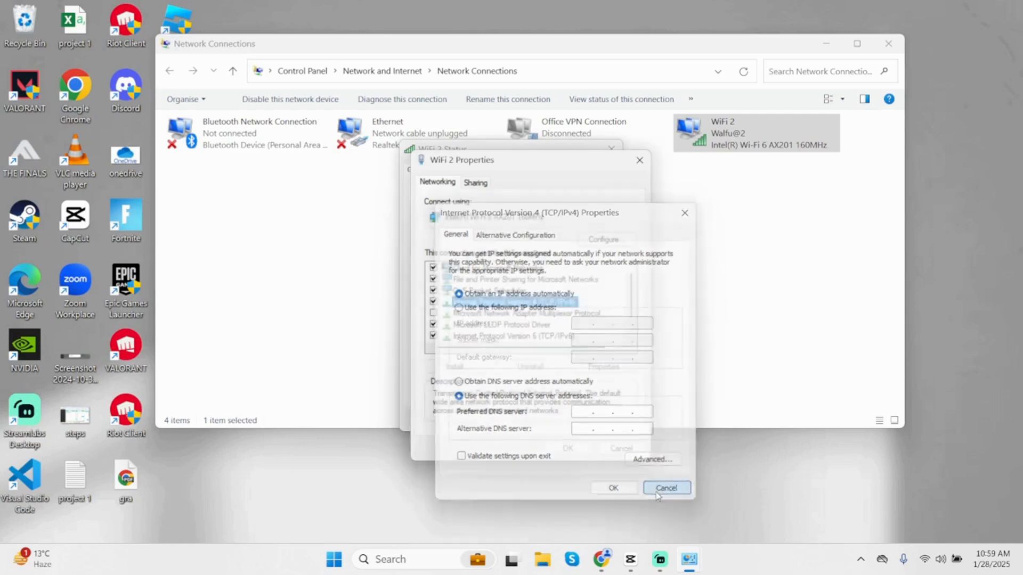
click(665, 488)
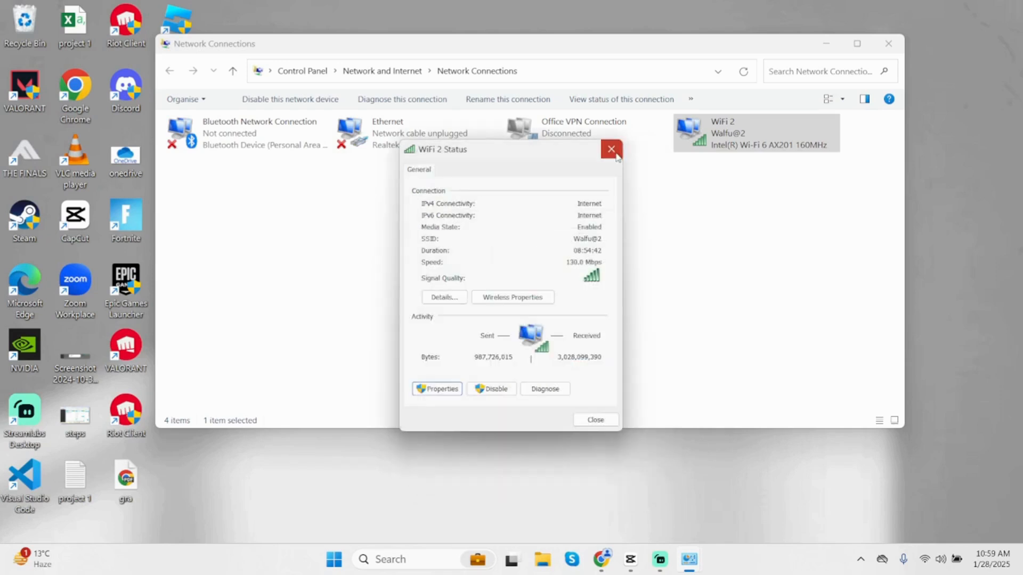
click(611, 149)
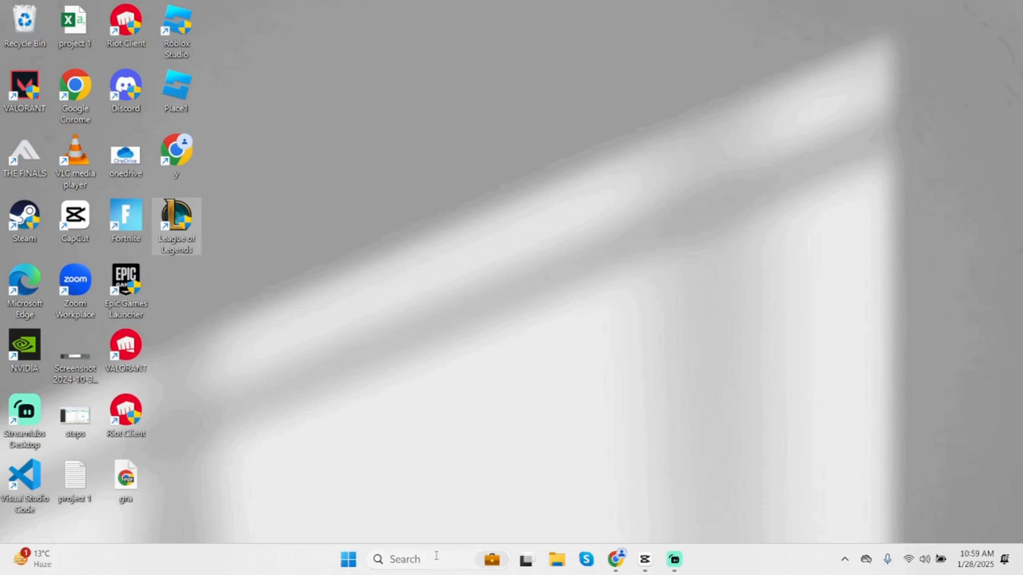
Step: Search 'network reset' from the taskbar search box
click(404, 559)
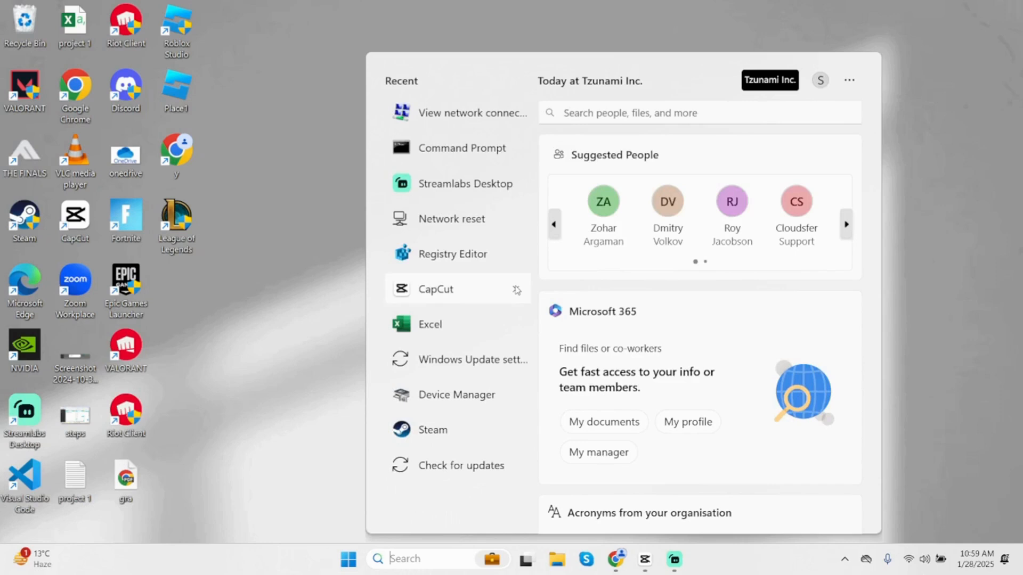
text(network reset)
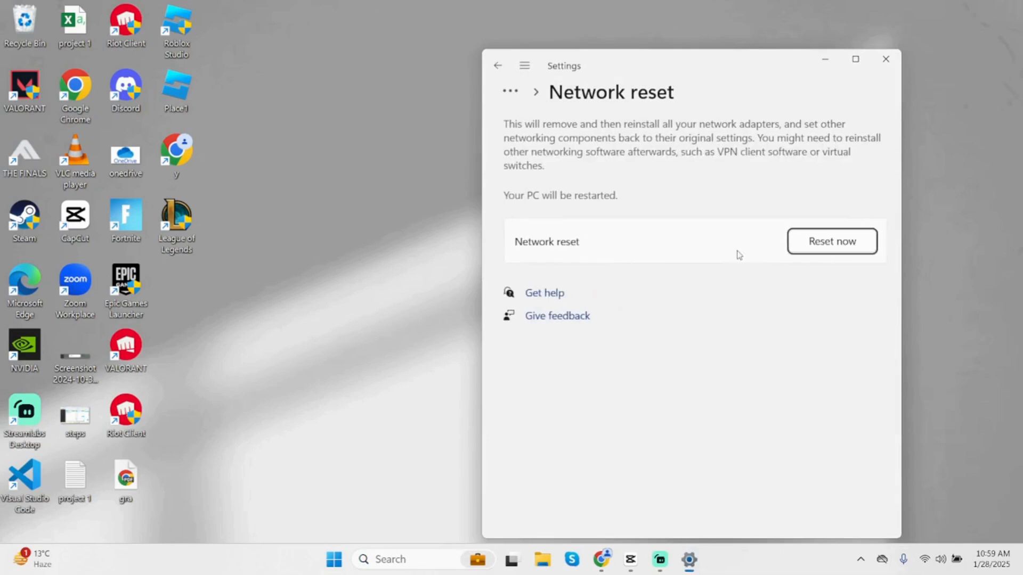
Step: Decline the Reset now confirmation and close the Settings window
click(831, 241)
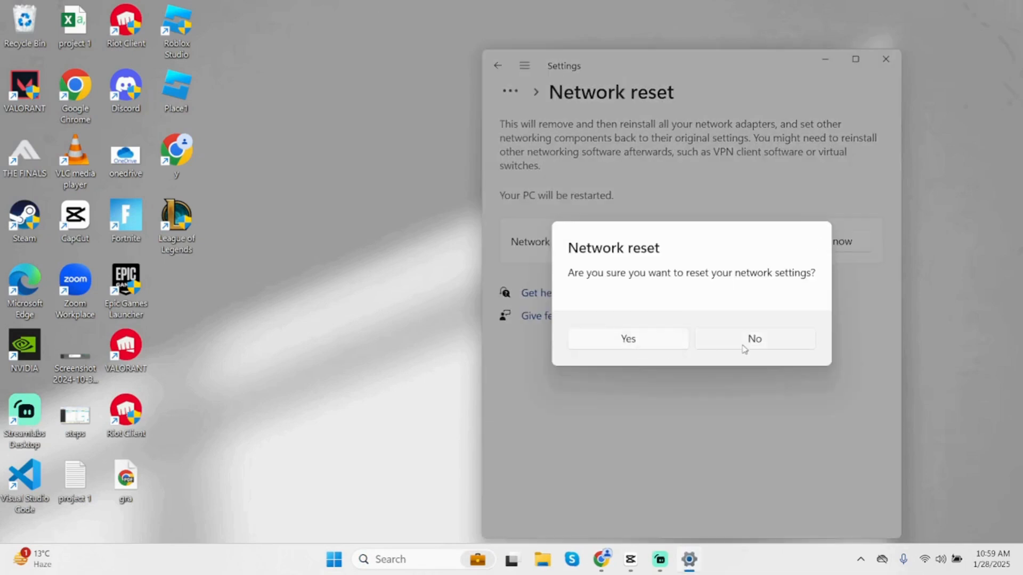
click(755, 339)
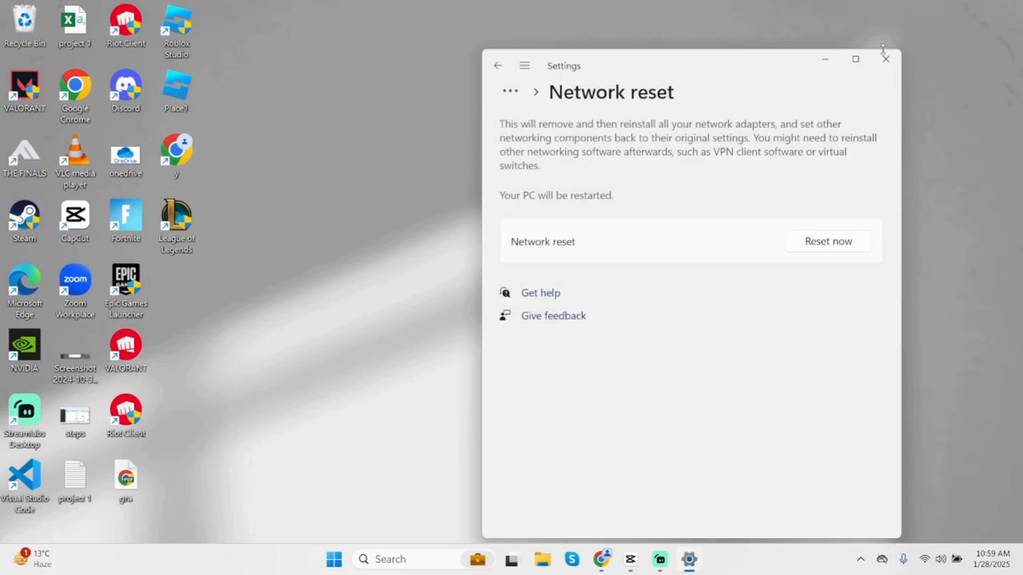
click(885, 58)
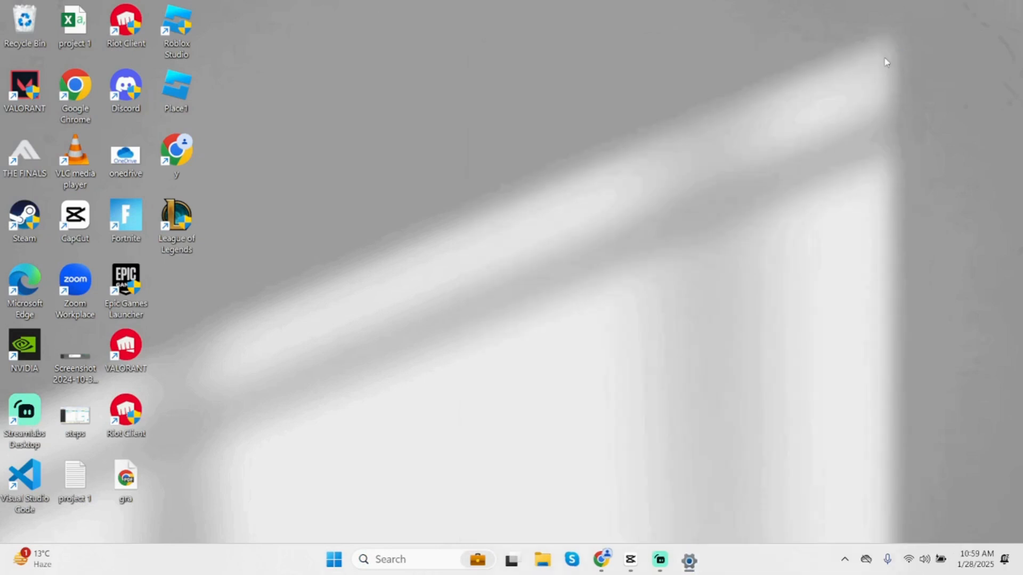